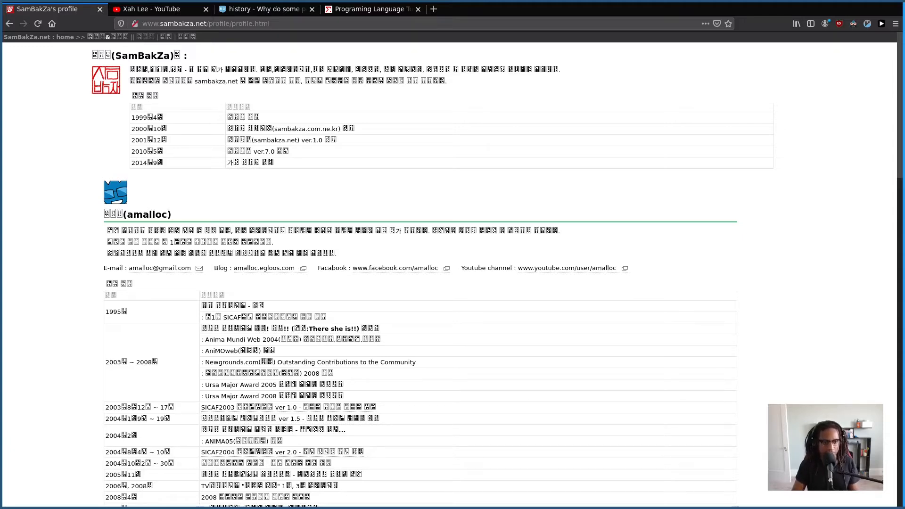
Inspect the Korean paragraph's markup and read its font-family rule (Dotum, AppleGothic)
{"action": "double_click", "coordinate": [186, 230]}
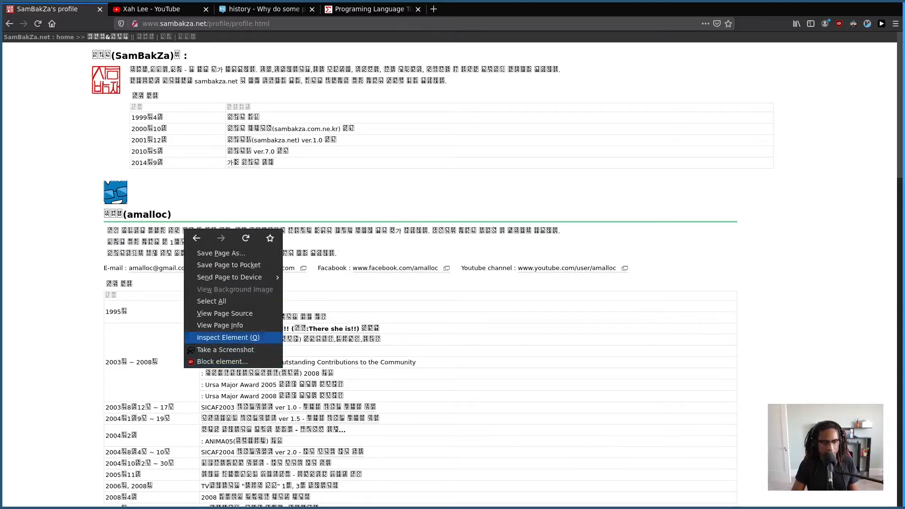
{"action": "left_click", "coordinate": [227, 338]}
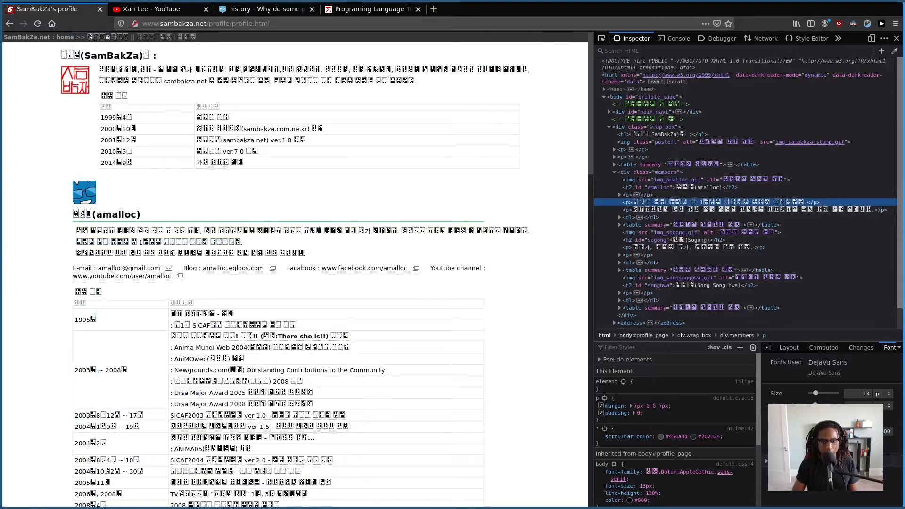
{"action": "scroll", "scroll_direction": "down", "scroll_amount": 3}
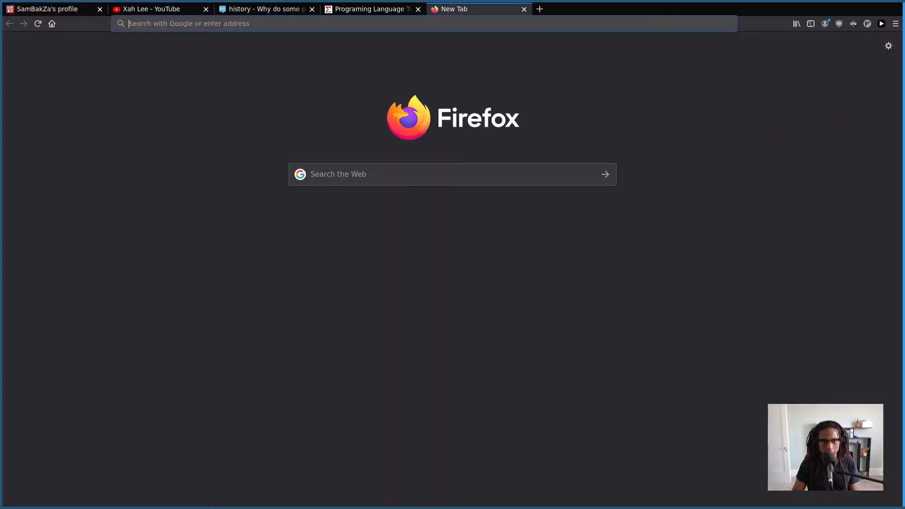
On google.com identify the font as Dotum, then search 'dotum font debian'
{"action": "left_click", "coordinate": [404, 23]}
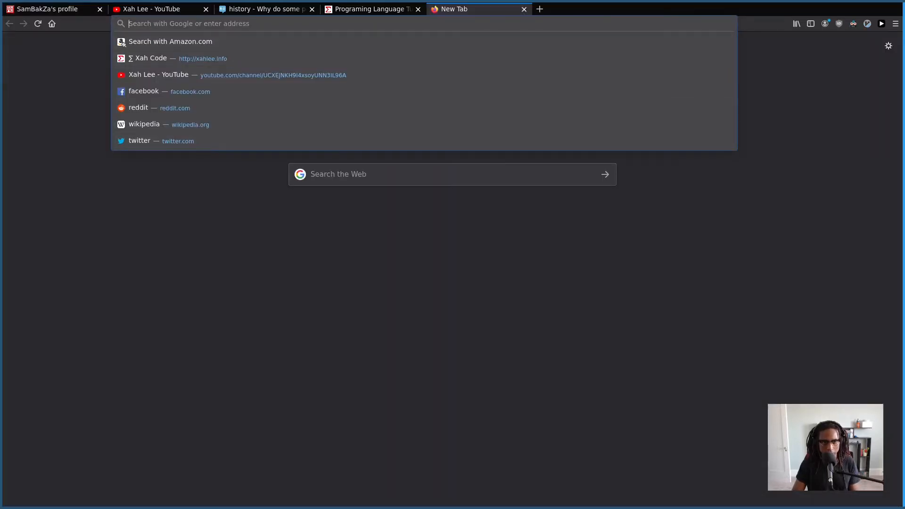
{"action": "type", "text": "google.cmo"}
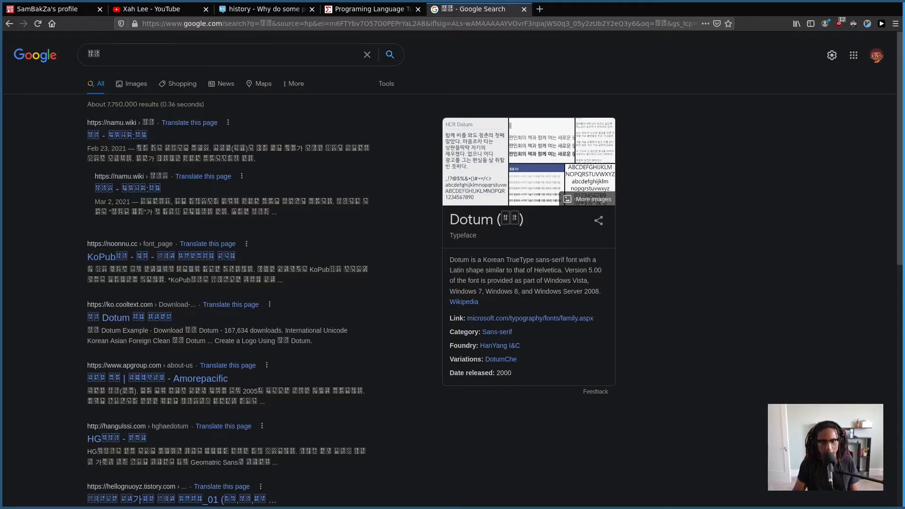
{"action": "double_click", "coordinate": [472, 218]}
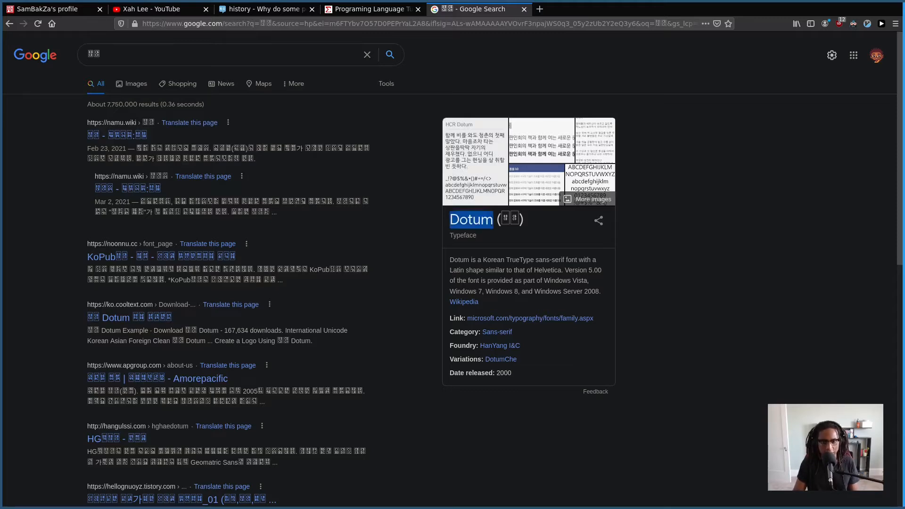
{"action": "type", "text": "d"}
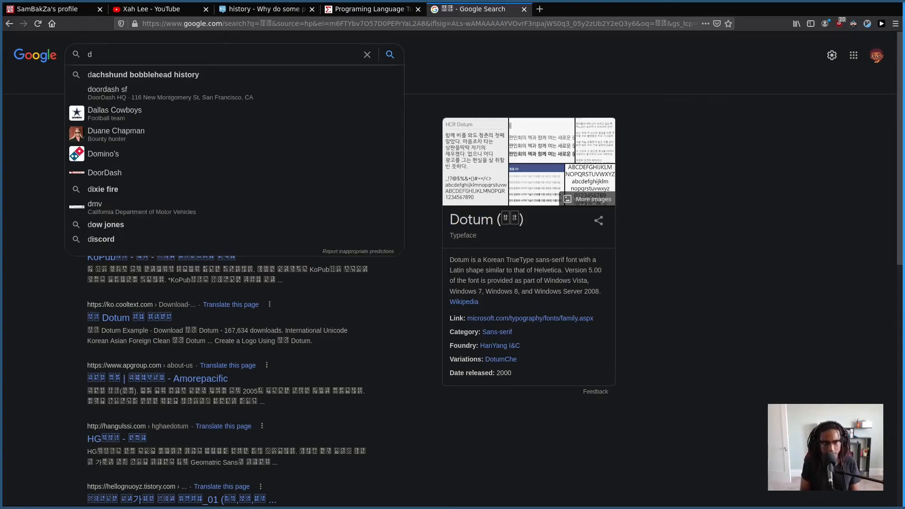
{"action": "type", "text": "otum font debian"}
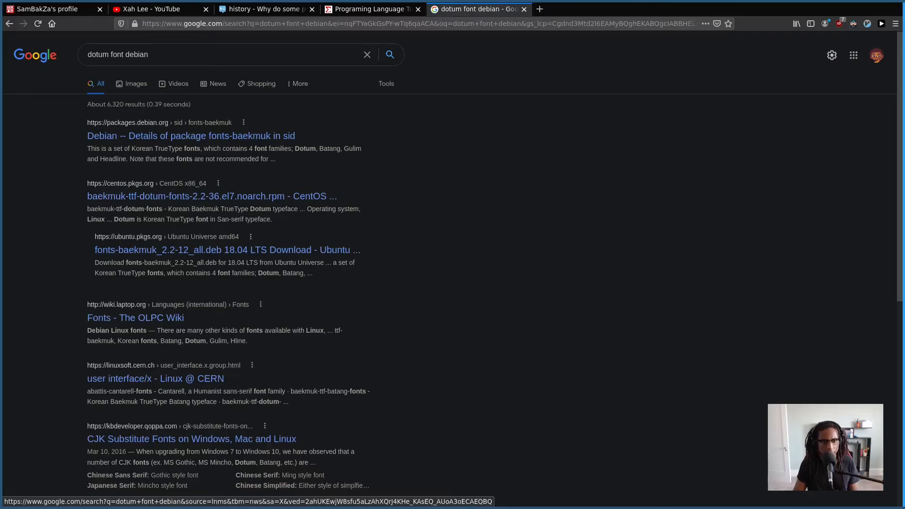
Open the Debian fonts-baekmuk package page and select the package name
{"action": "left_click", "coordinate": [191, 136]}
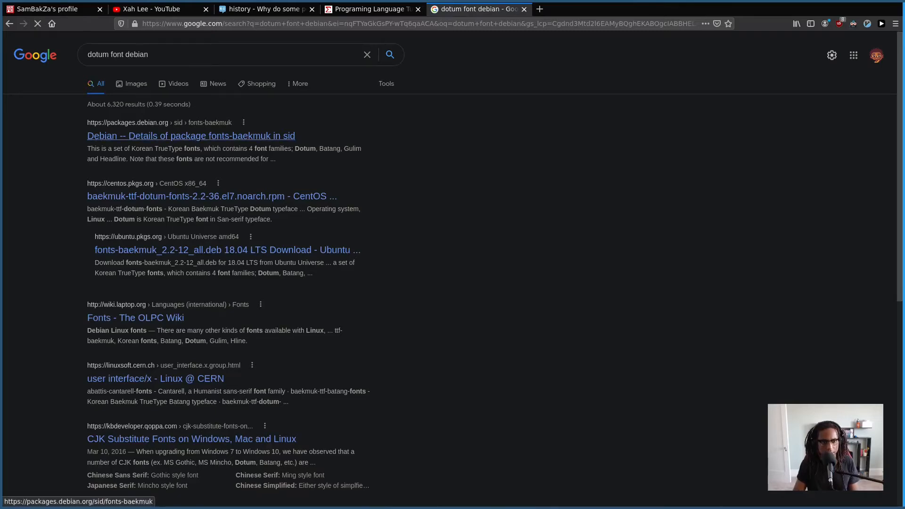
{"action": "left_click", "coordinate": [190, 136]}
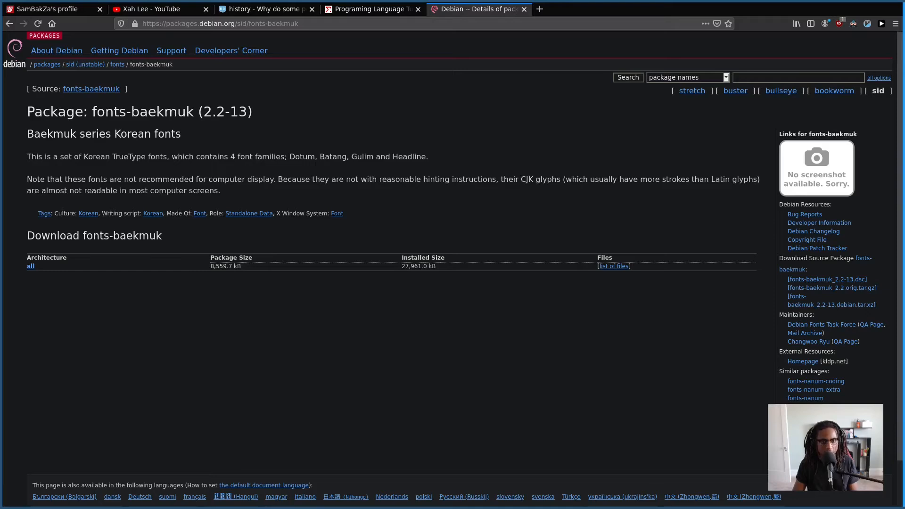
{"action": "double_click", "coordinate": [301, 158]}
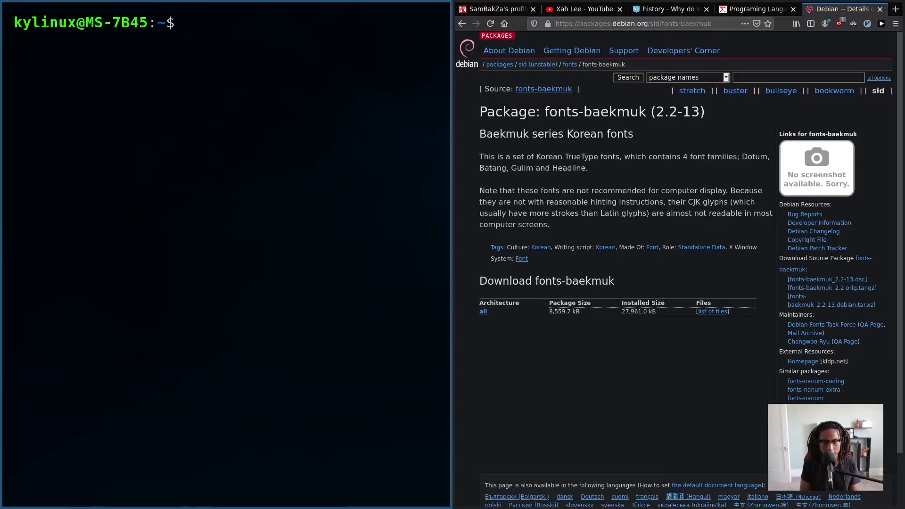
Run 'sudo apt install fonts-baekmuk' in the terminal
{"action": "type", "text": "sudo a"}
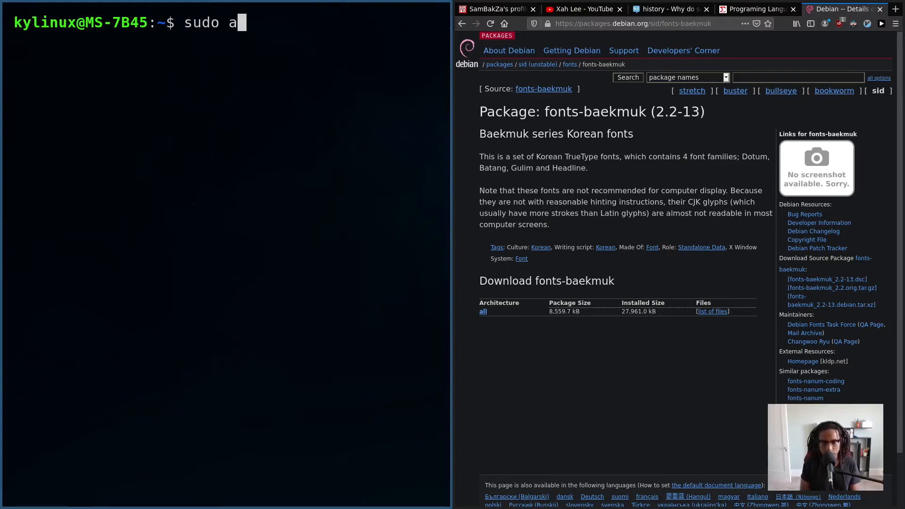
{"action": "type", "text": "pt install"}
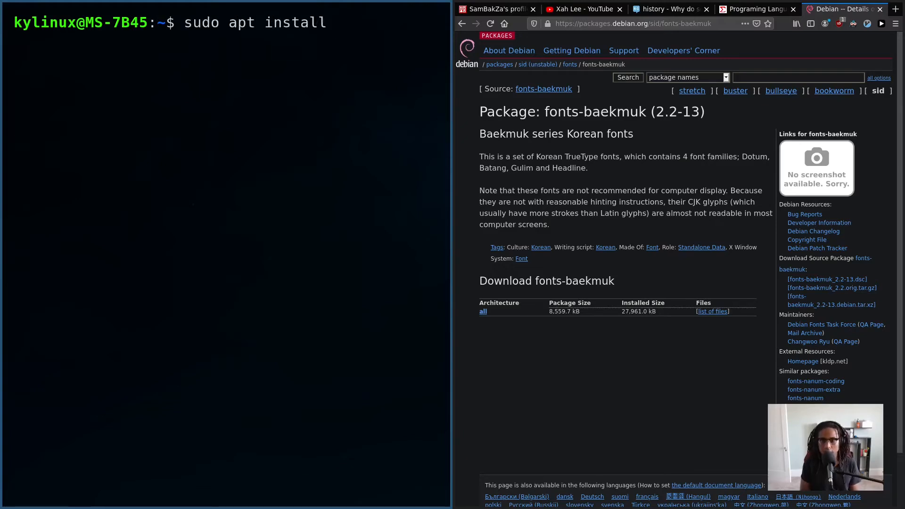
{"action": "type", "text": "fonts-bae"}
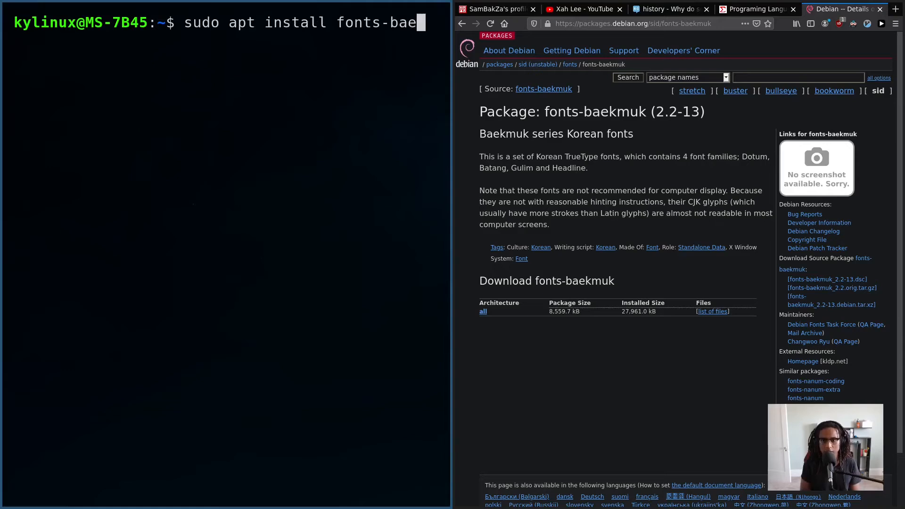
{"action": "type", "text": "muk"}
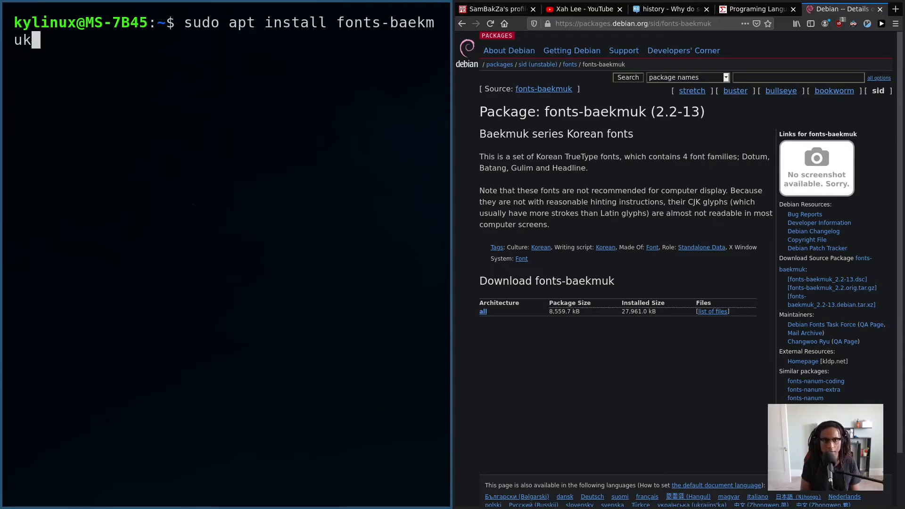
{"action": "key", "text": "Return"}
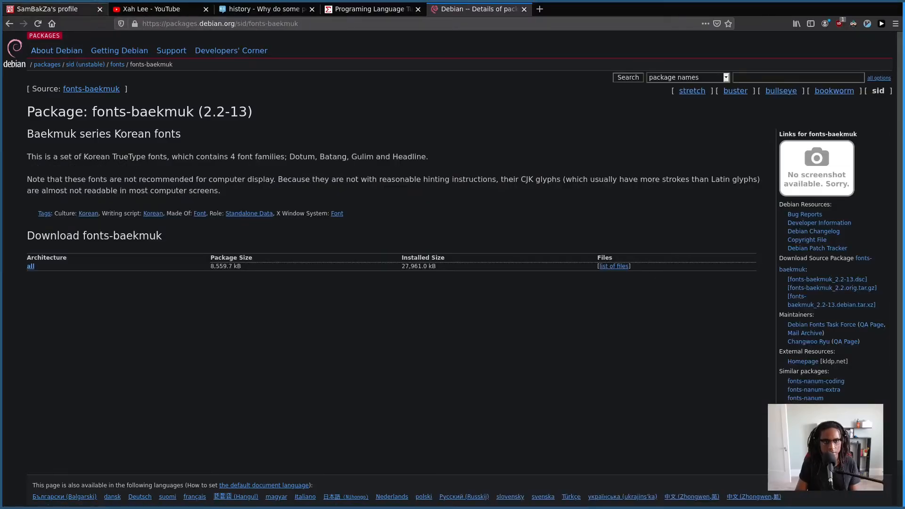
Switch back to the SamBakZa profile page to recheck the Korean text
{"action": "left_click", "coordinate": [49, 9]}
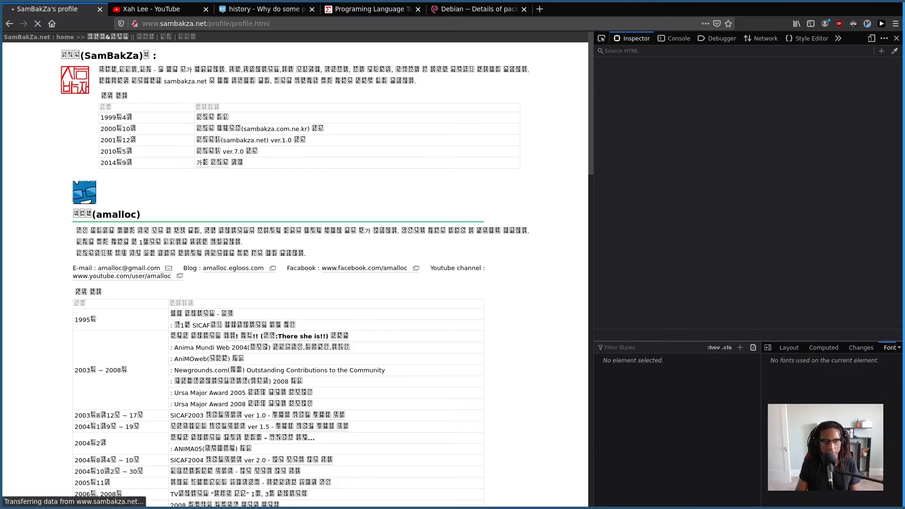